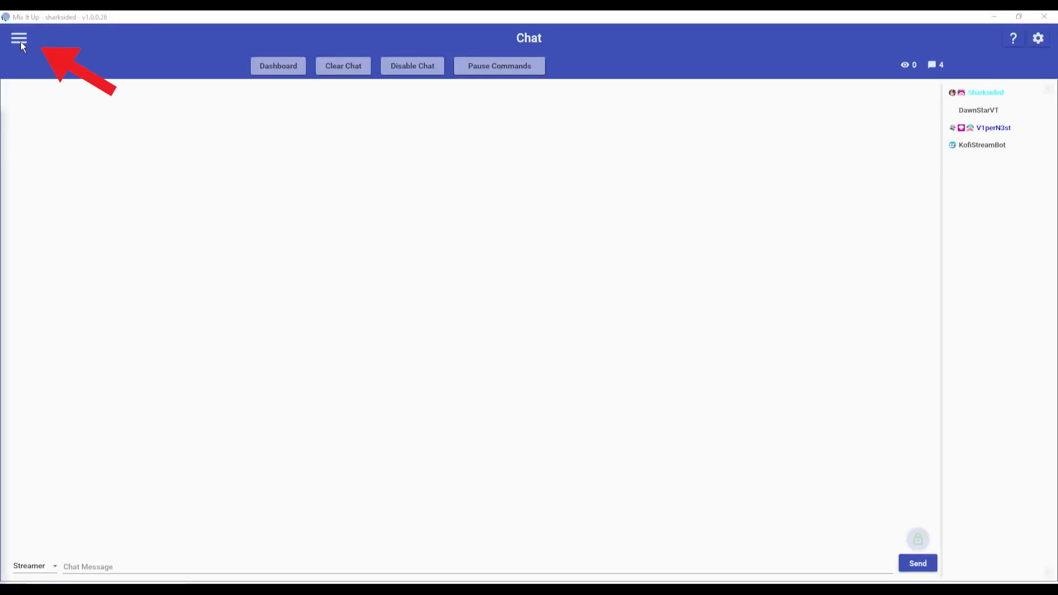
# Step: Go through the side menu to the Twitch Channel Points section
pyautogui.click(19, 39)
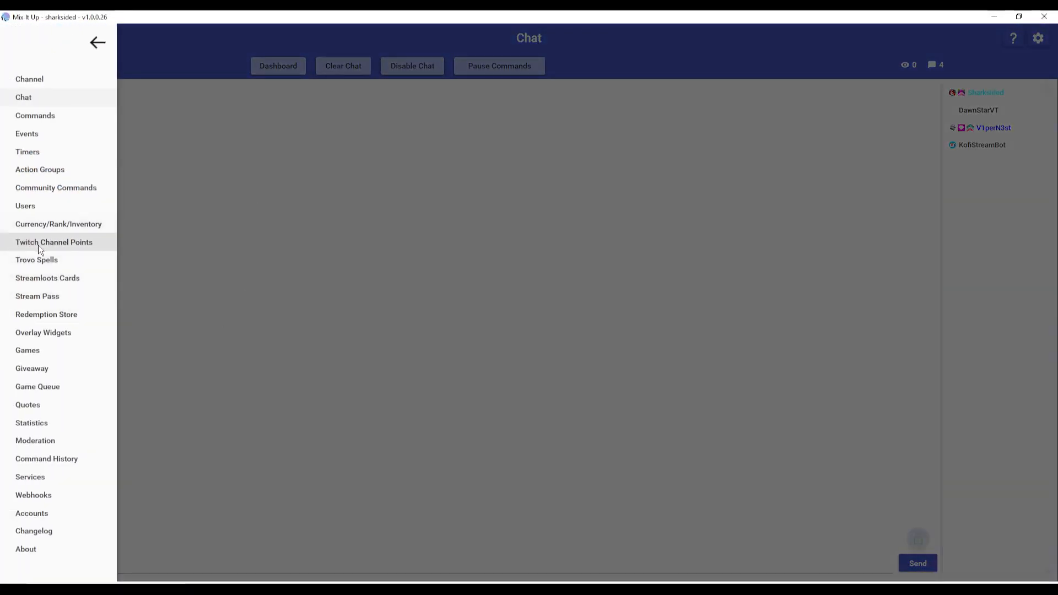
pyautogui.click(54, 241)
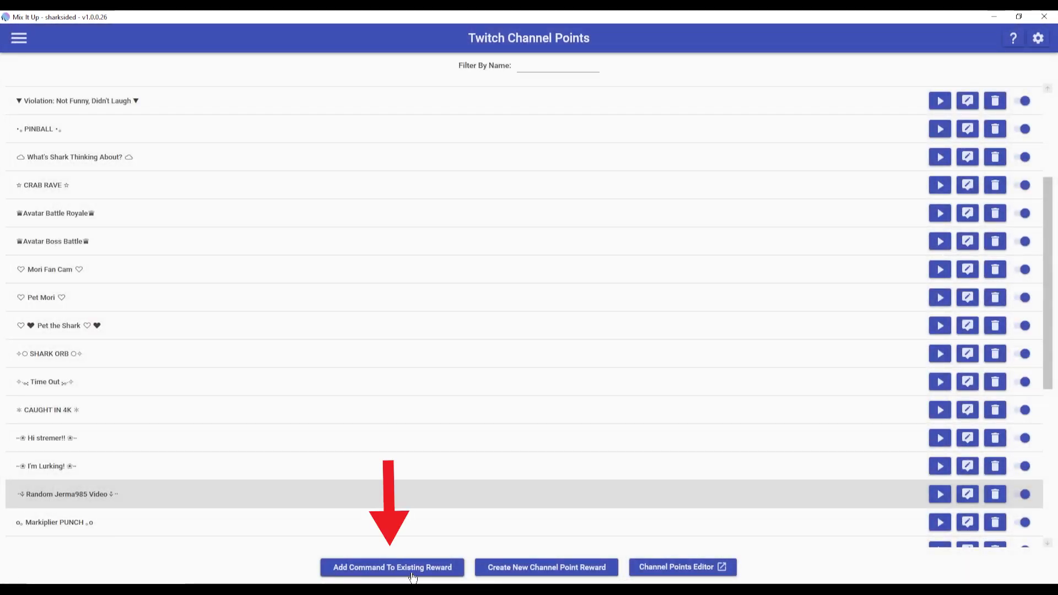
pyautogui.moveTo(318, 578)
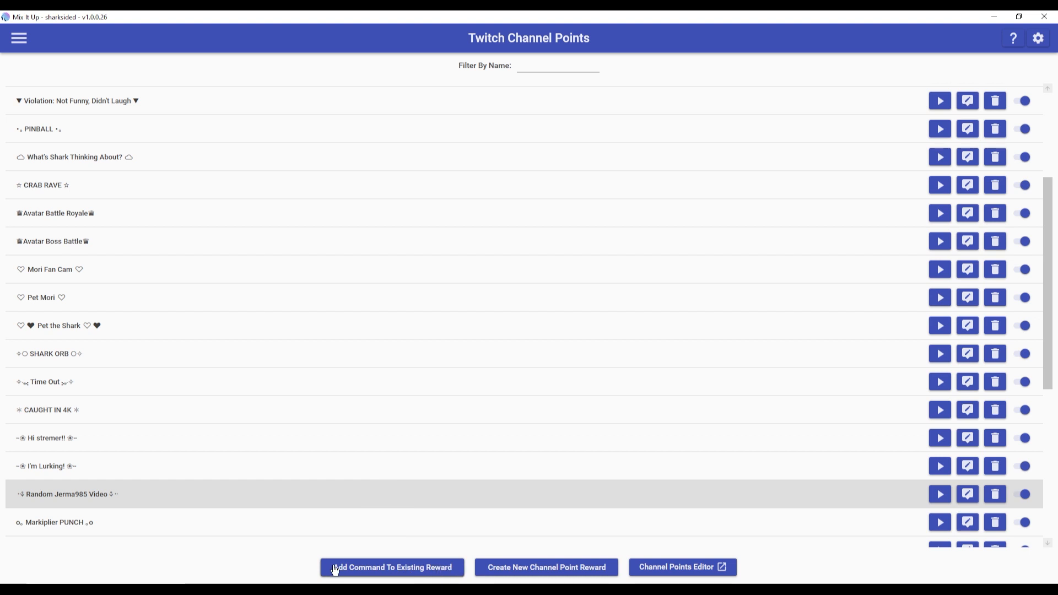
# Step: Add a command to the existing Test Randomizer reward and browse the action types
pyautogui.click(391, 567)
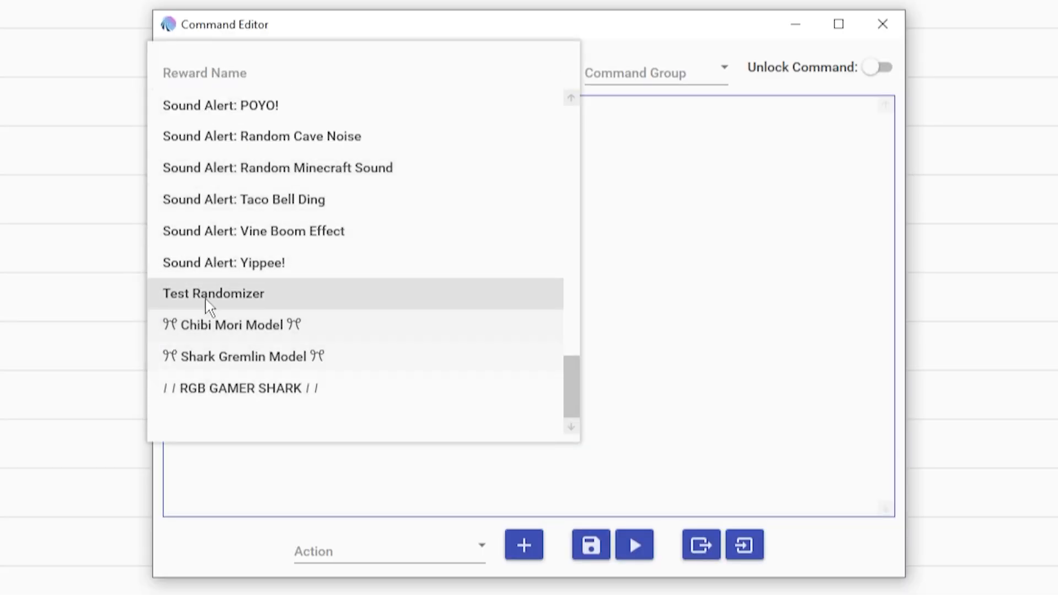
pyautogui.click(213, 294)
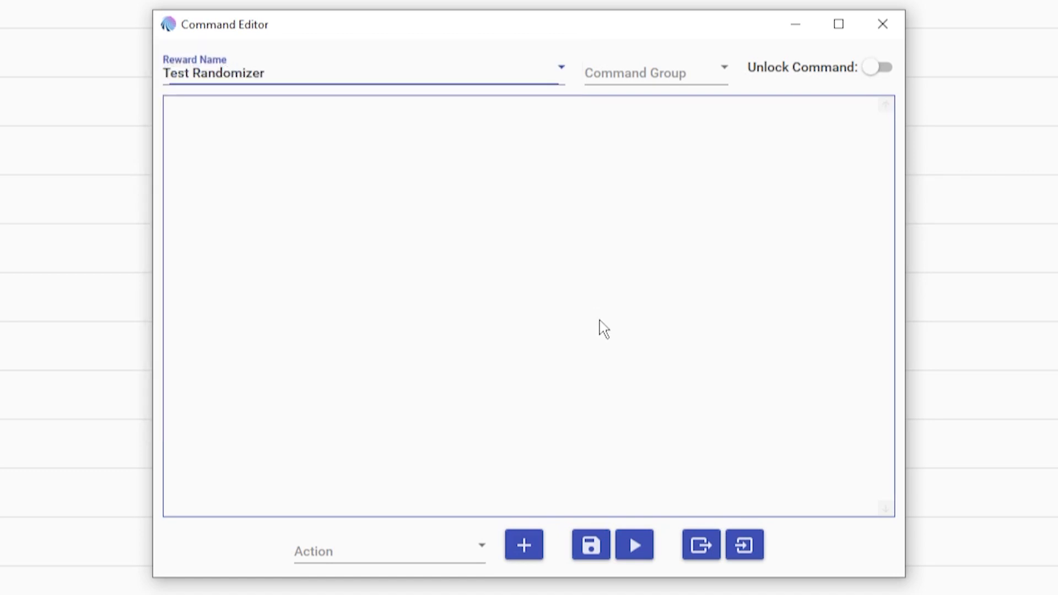
pyautogui.click(388, 551)
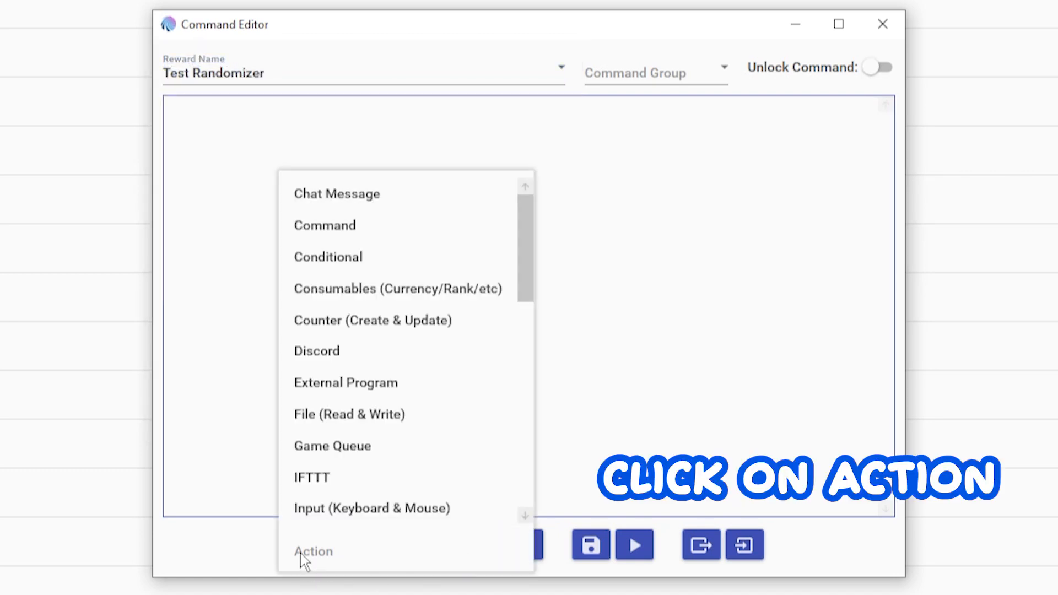
pyautogui.scroll(-3)
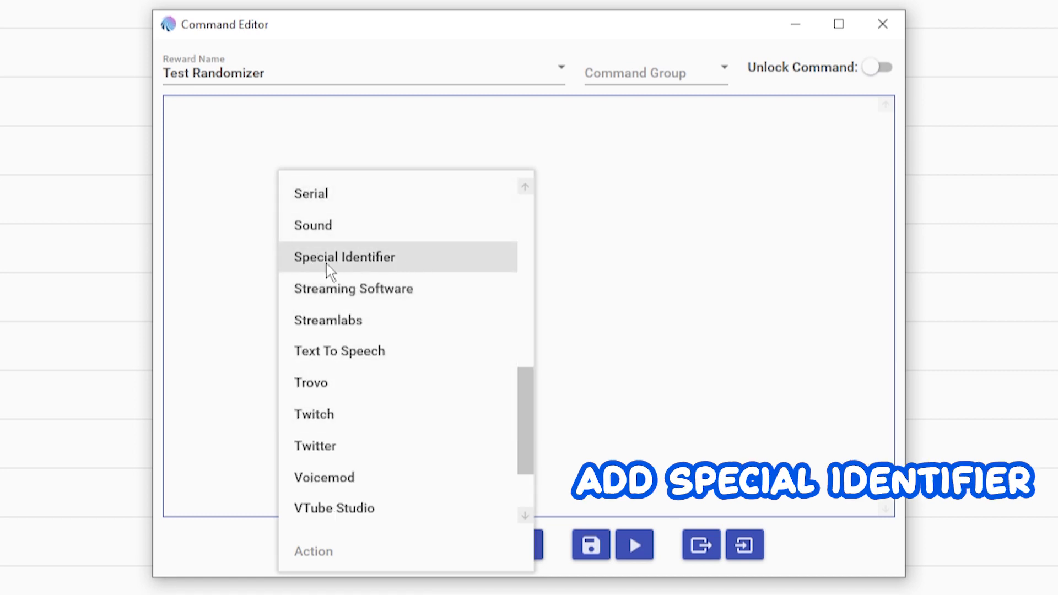
# Step: Add a Special Identifier action named 'memes' with replacement text '$randomnumber3'
pyautogui.click(344, 258)
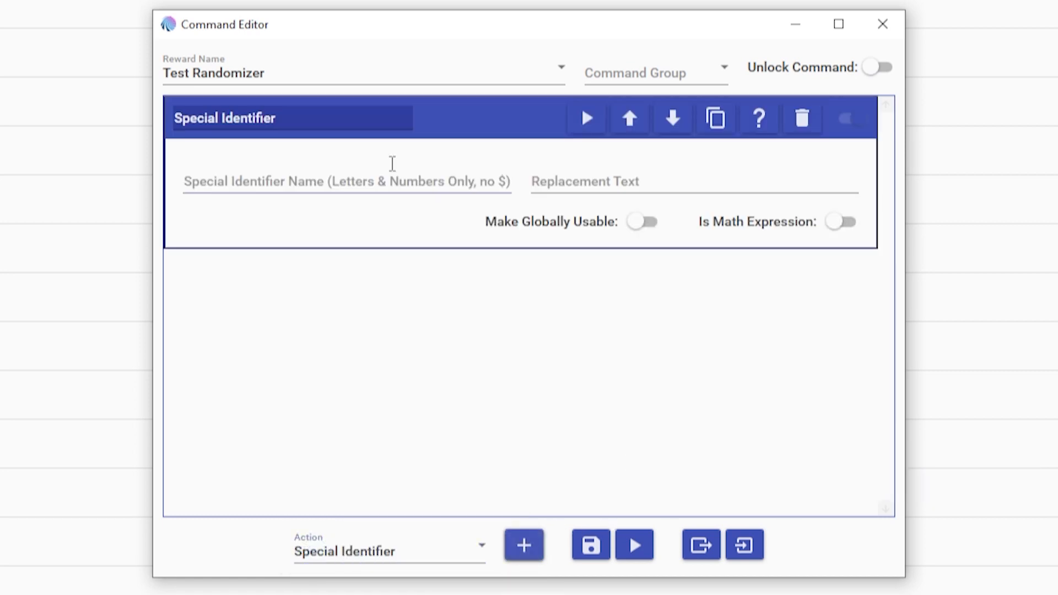
pyautogui.click(346, 180)
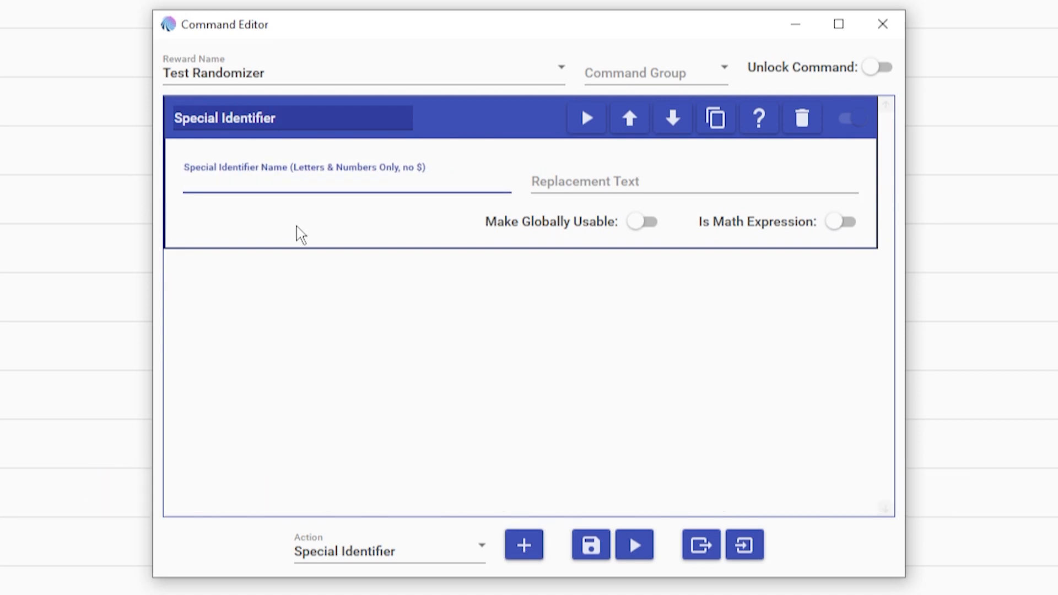
pyautogui.write('memes')
pyautogui.click(695, 179)
pyautogui.write('$')
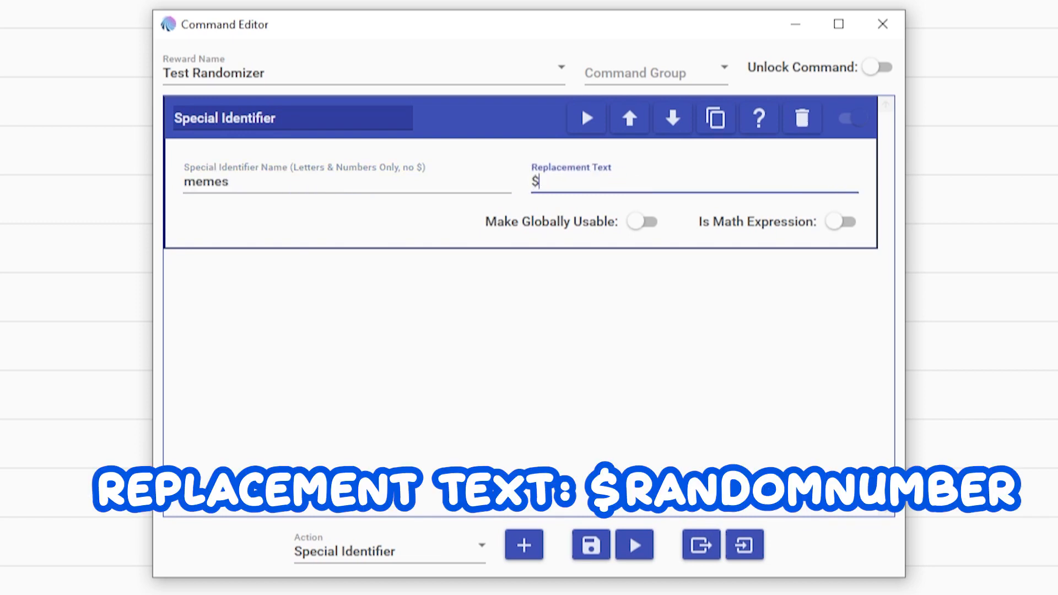
pyautogui.write('randomnumber')
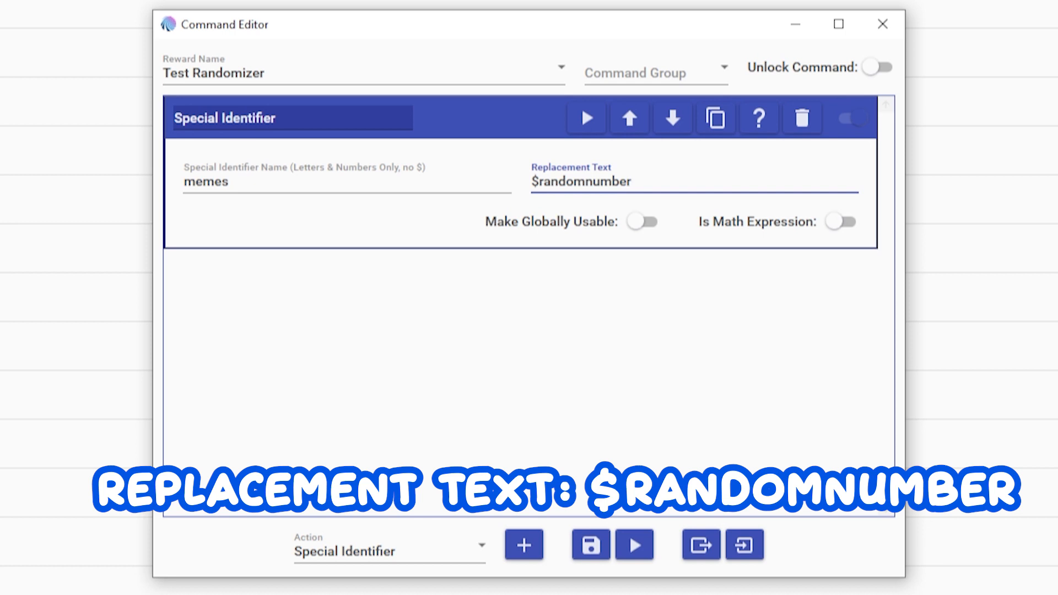
pyautogui.write('3')
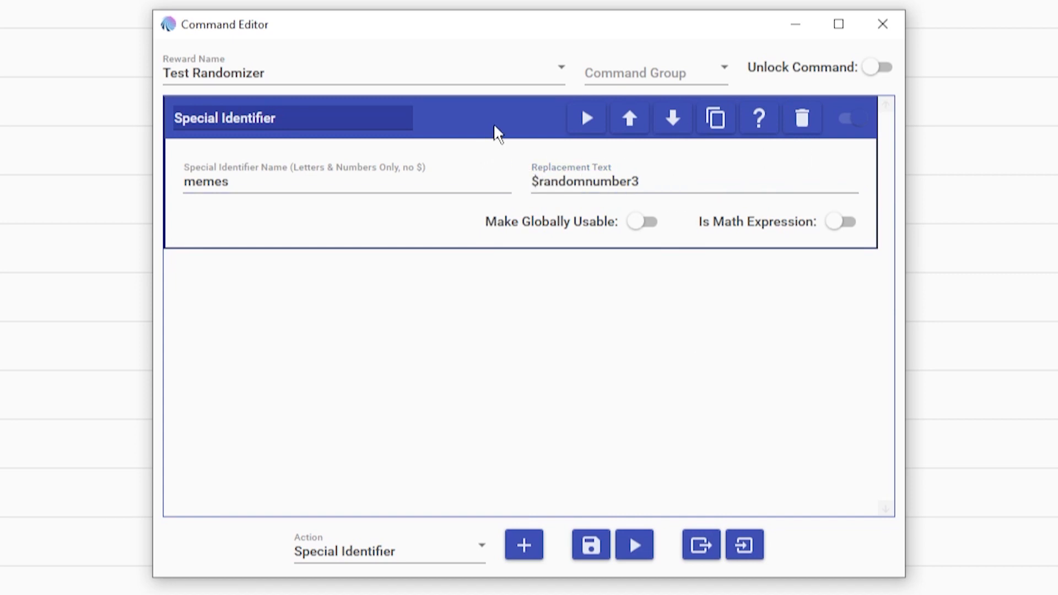
# Step: Add a Conditional action comparing '$memes' equal to '1'
pyautogui.click(389, 550)
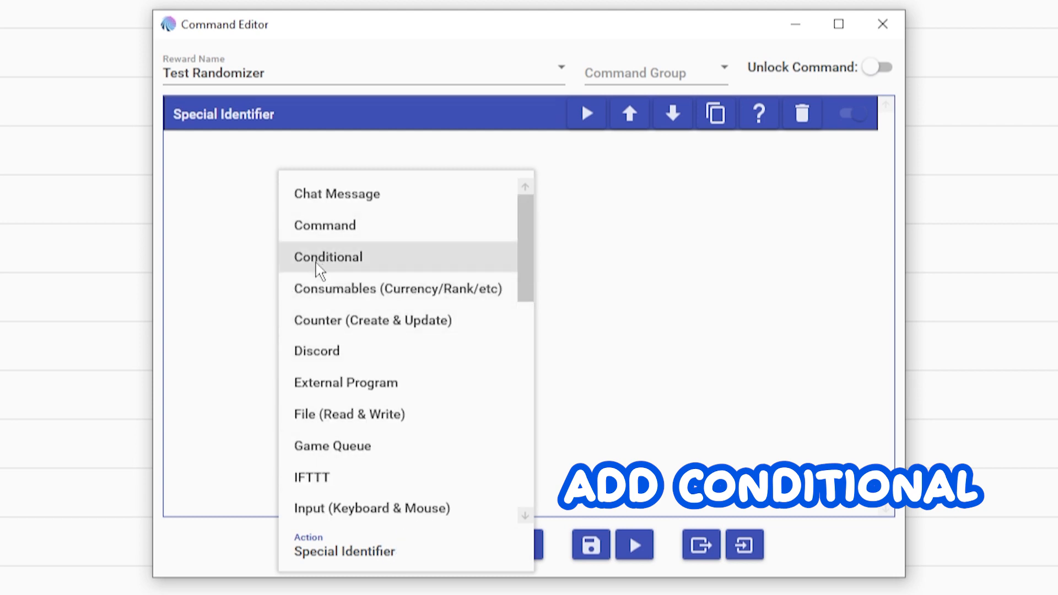
pyautogui.click(328, 257)
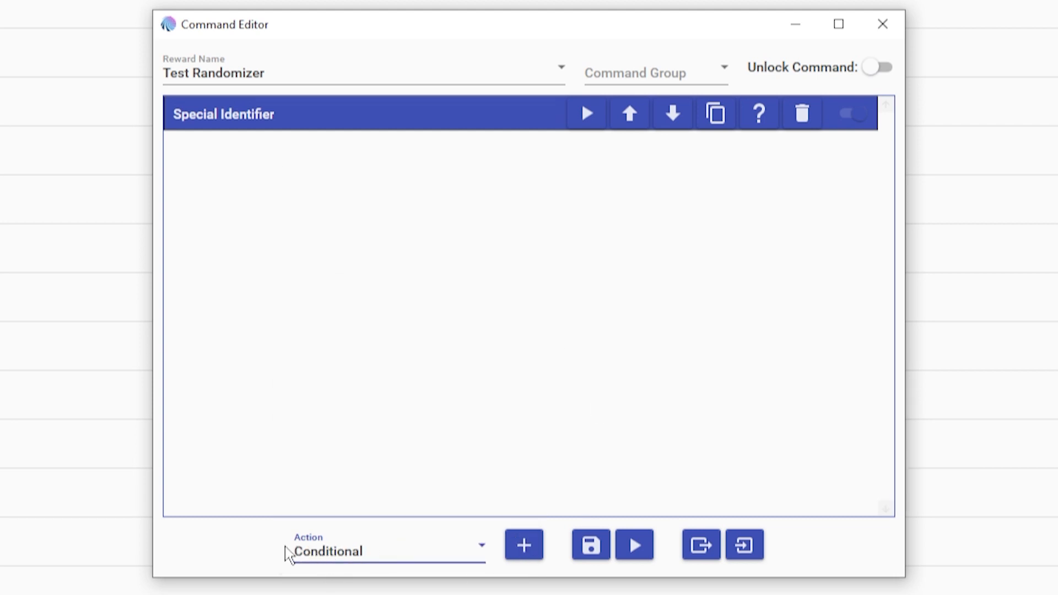
pyautogui.click(524, 545)
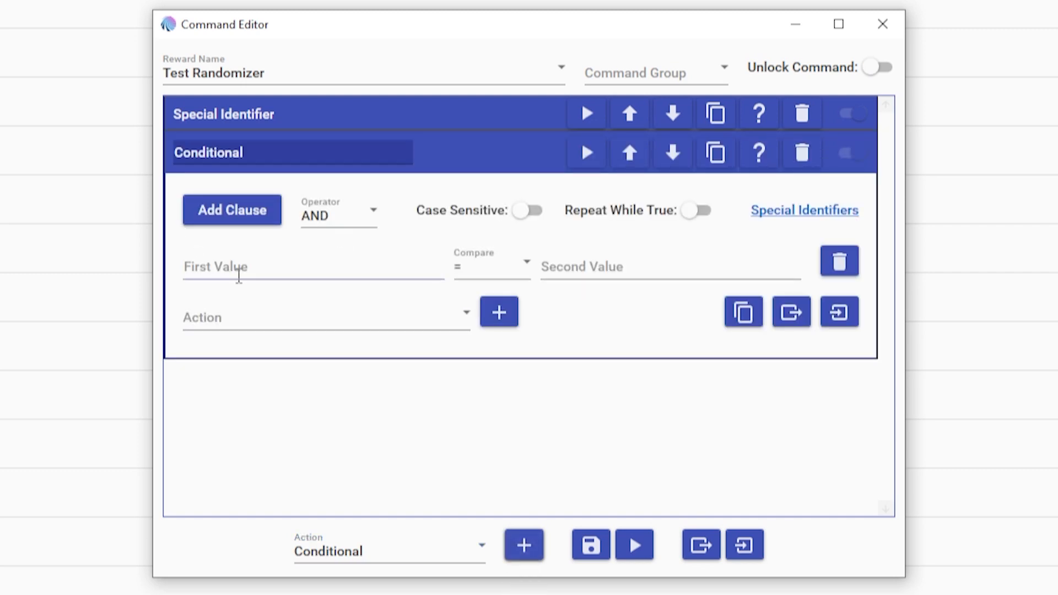
pyautogui.click(310, 267)
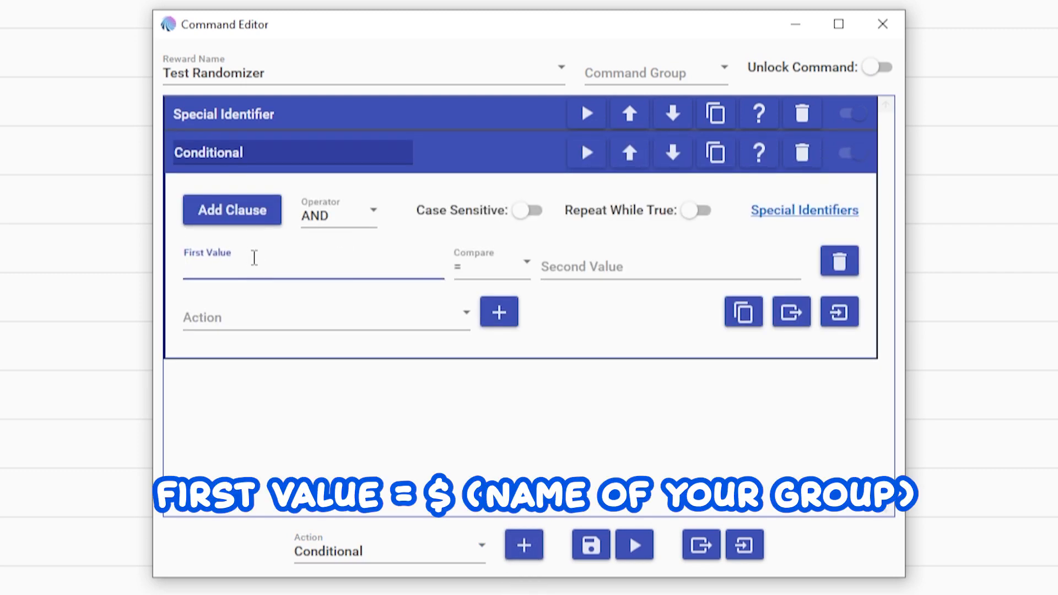
pyautogui.write('$memes')
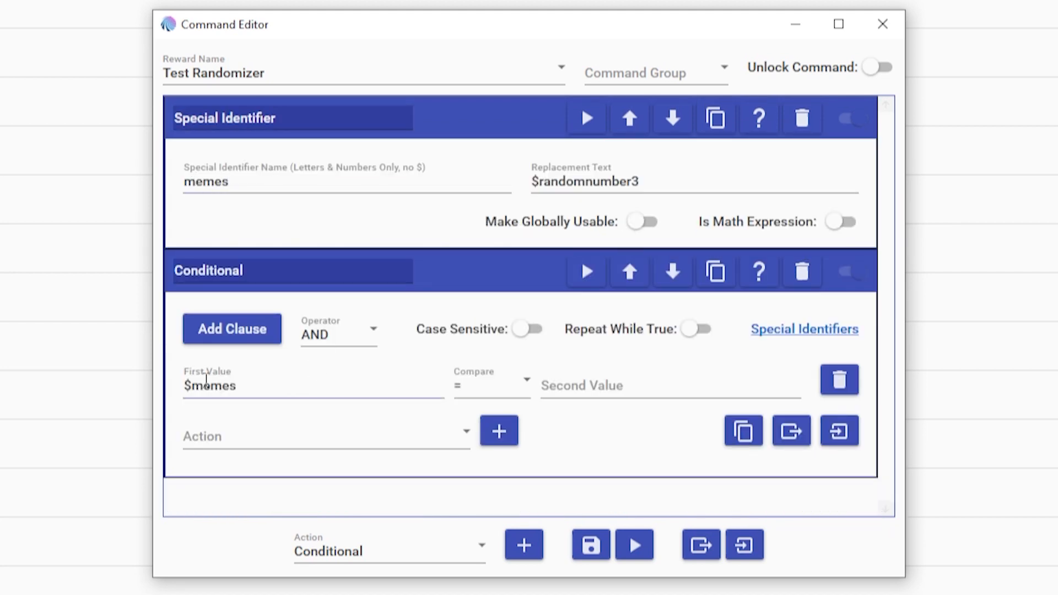
pyautogui.click(667, 385)
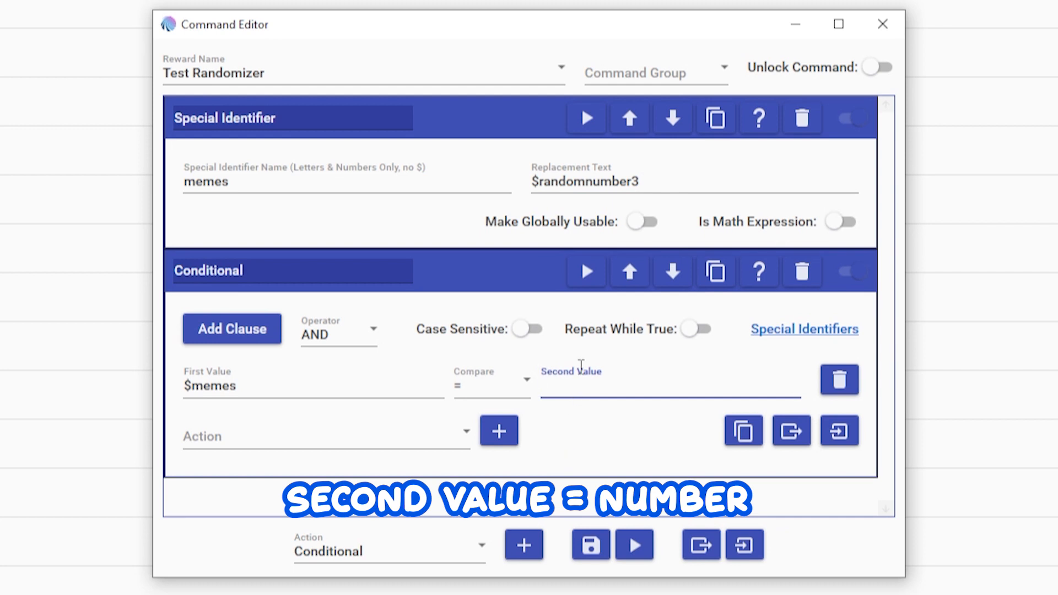
pyautogui.write('1')
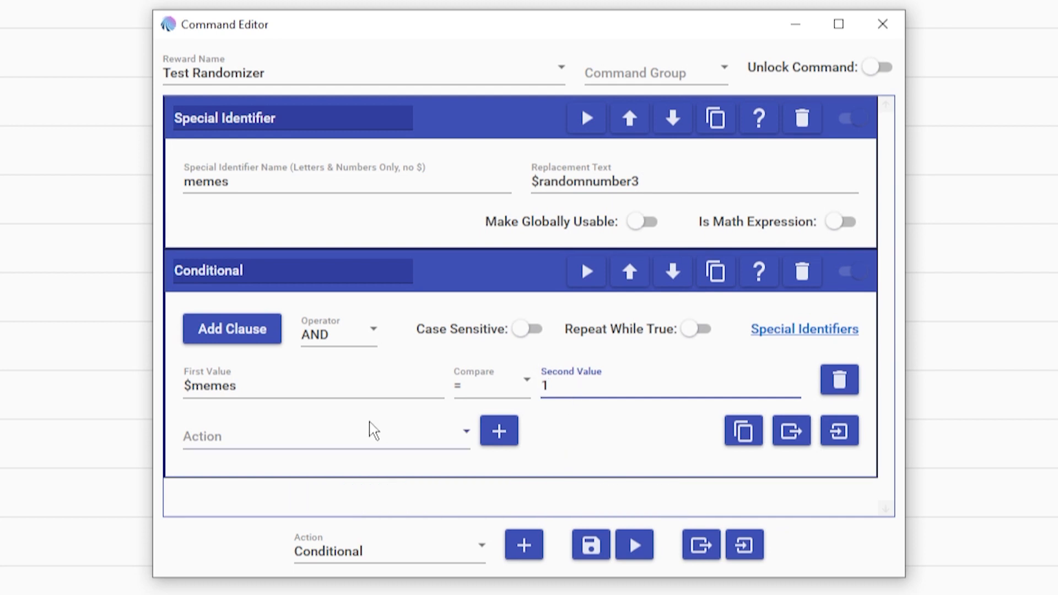
pyautogui.click(323, 436)
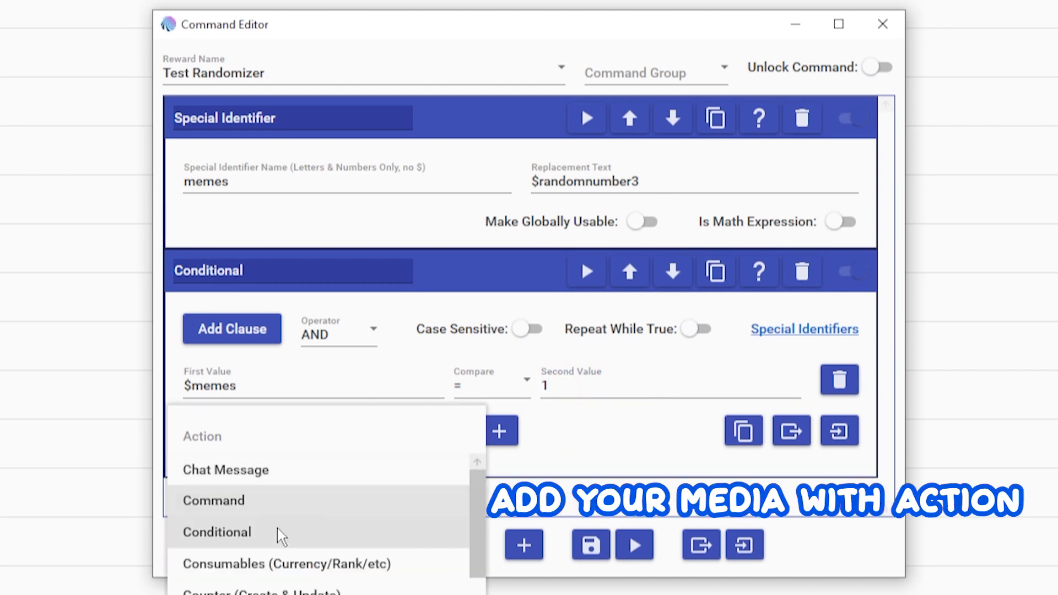
# Step: Add an Overlay (Images & Videos) action inside the conditional, set to Image
pyautogui.scroll(-3)
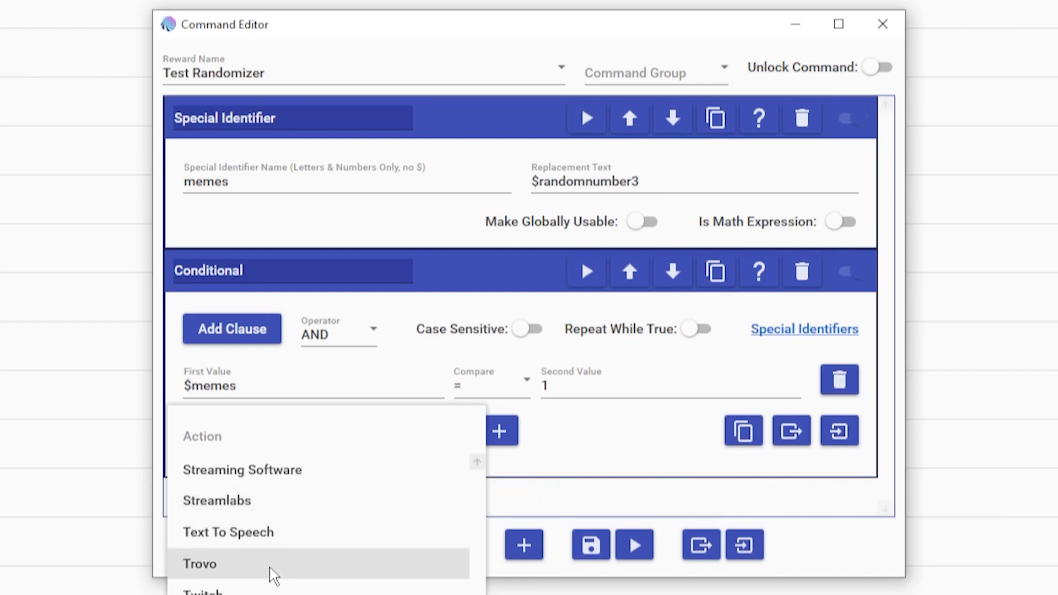
pyautogui.scroll(-3)
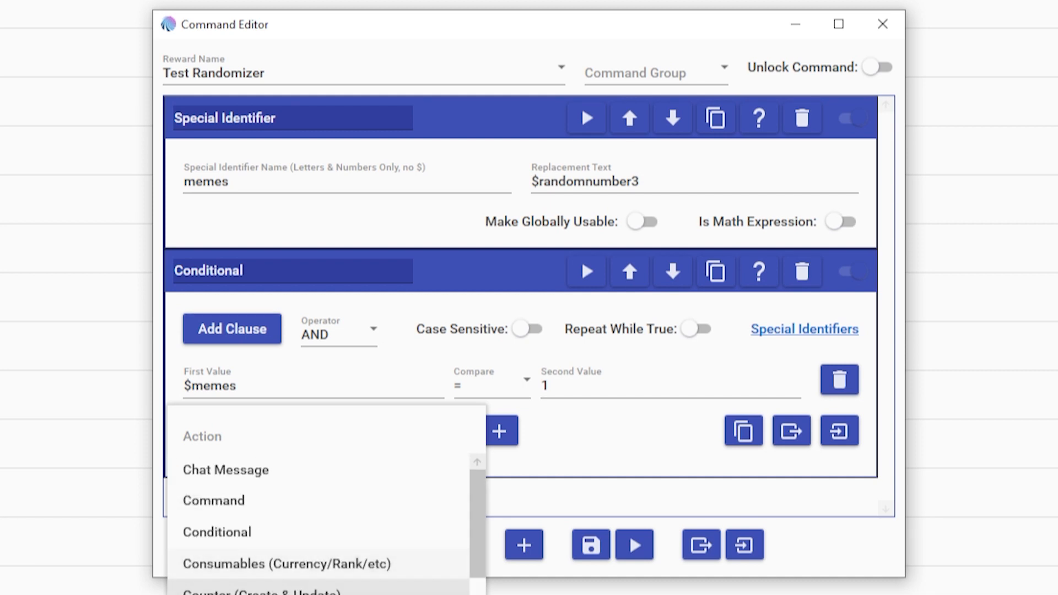
pyautogui.moveTo(283, 532)
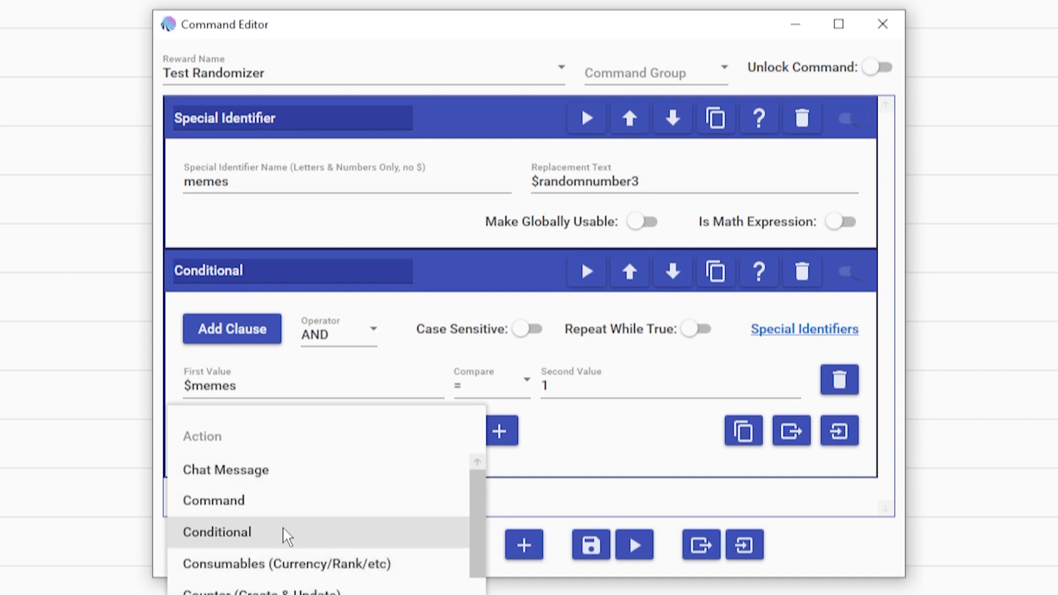
pyautogui.scroll(-3)
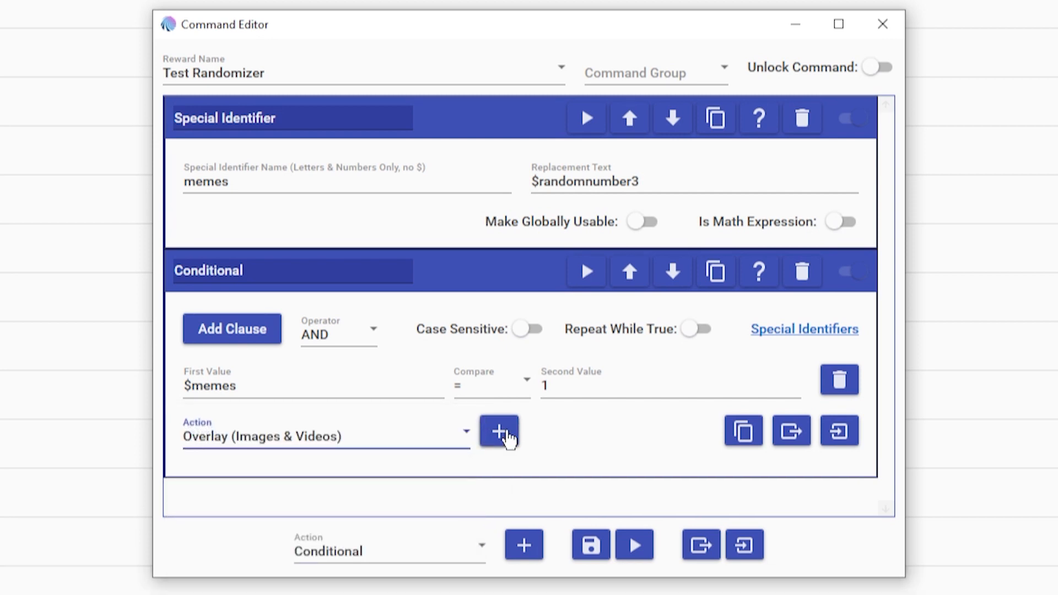
pyautogui.click(498, 431)
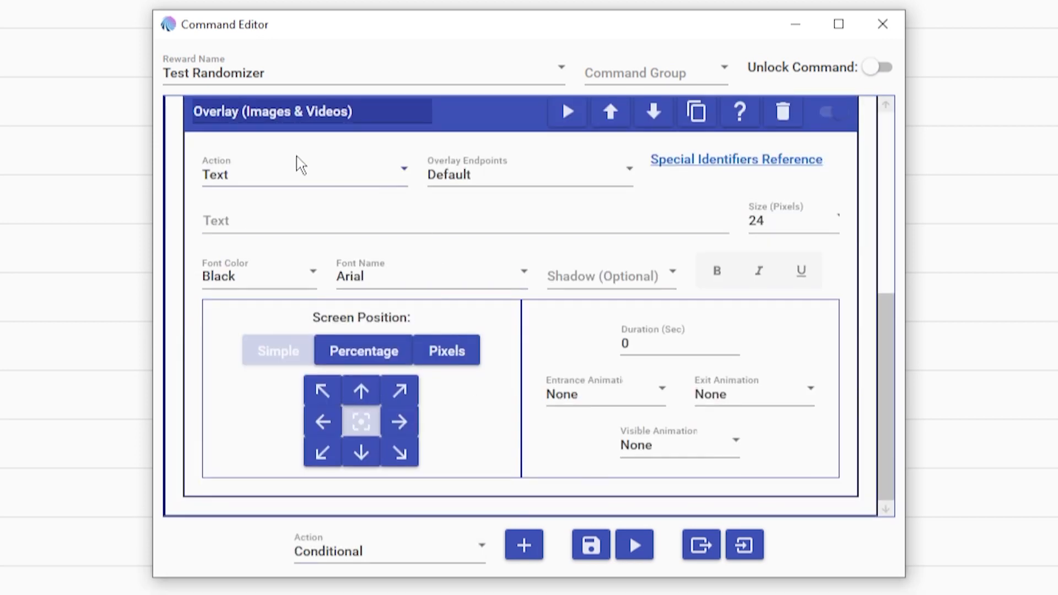
pyautogui.click(303, 174)
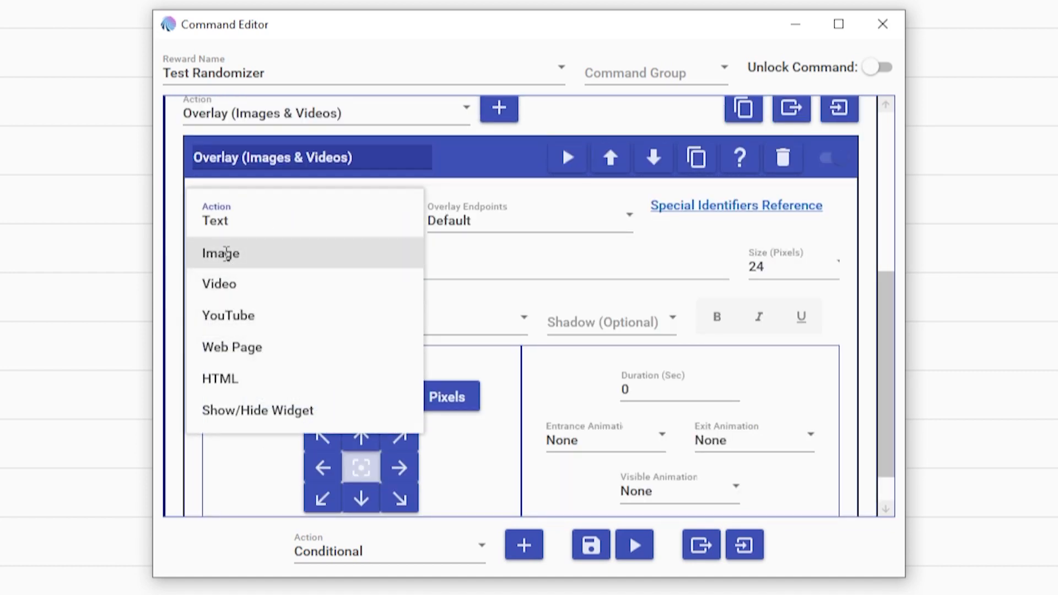
pyautogui.click(219, 253)
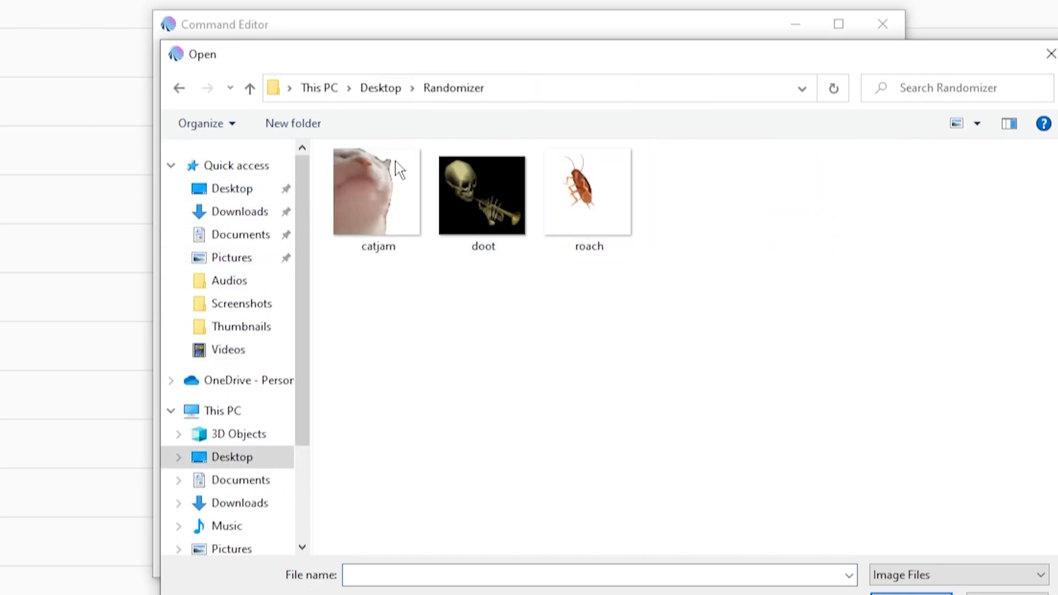
# Step: Use catjam.gif as the overlay image and enter its width
pyautogui.doubleClick(376, 192)
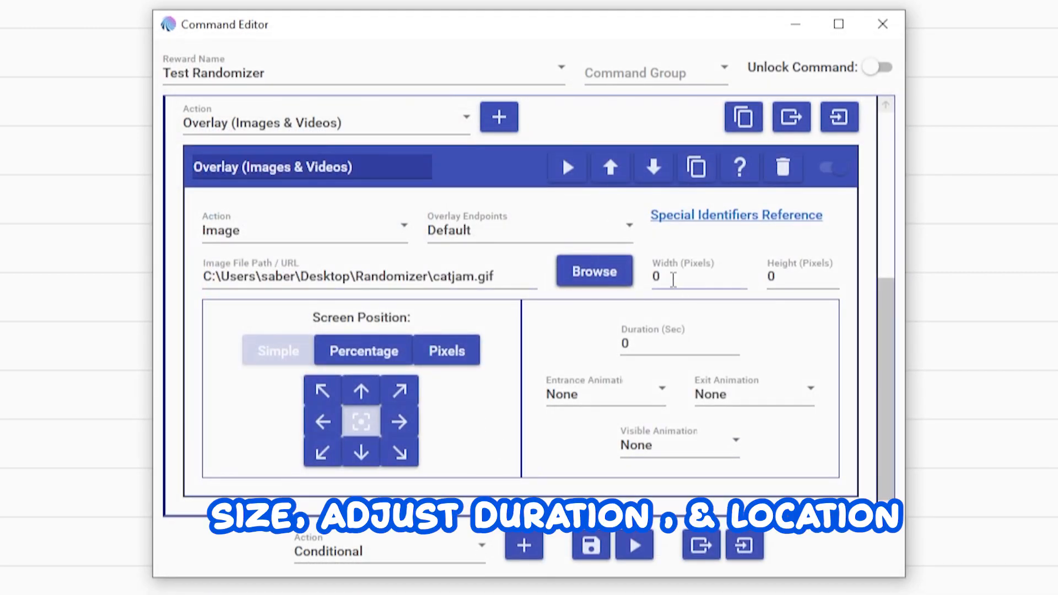
pyautogui.click(698, 276)
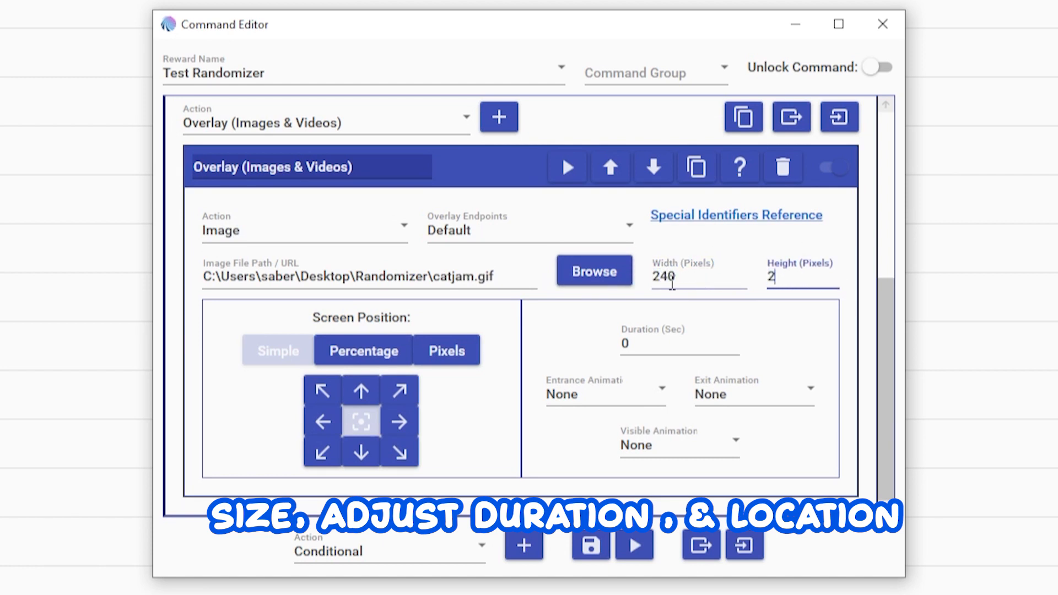
pyautogui.write('3')
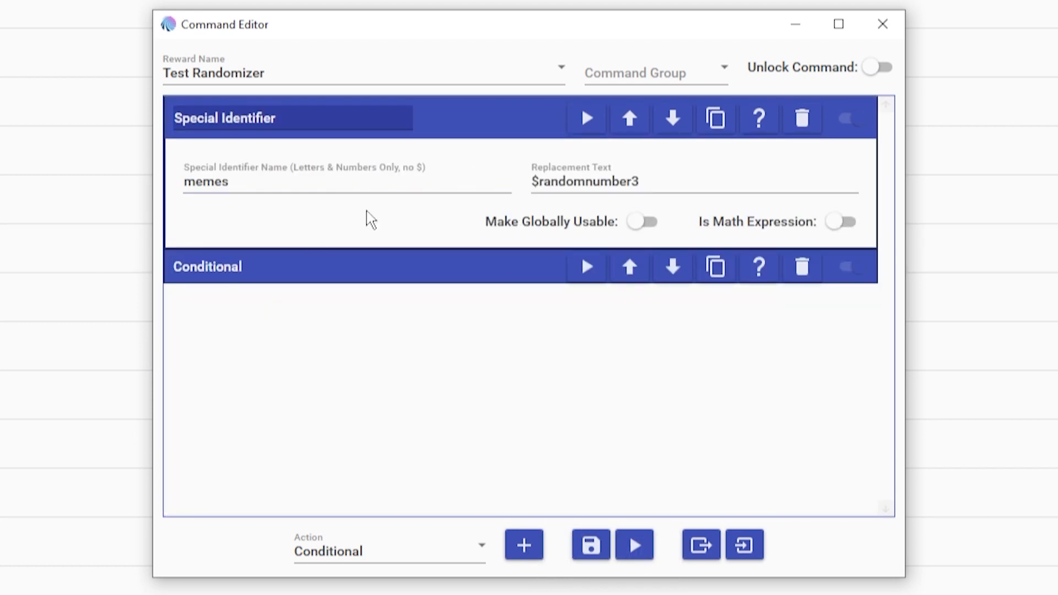
pyautogui.moveTo(760, 387)
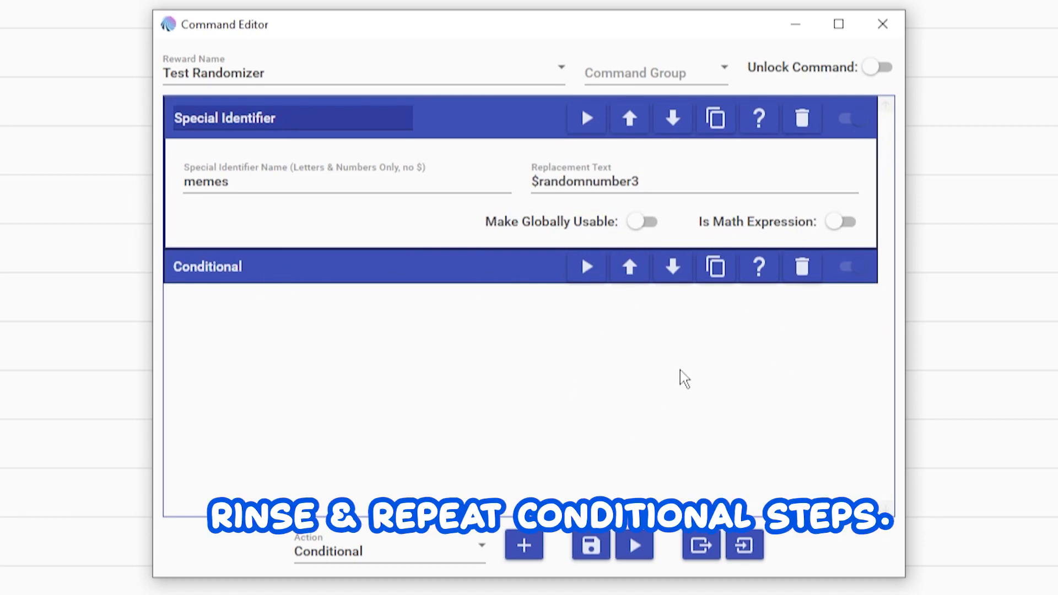
# Step: Duplicate the conditional, set its compare value to 2, and browse for a GIF
pyautogui.click(714, 267)
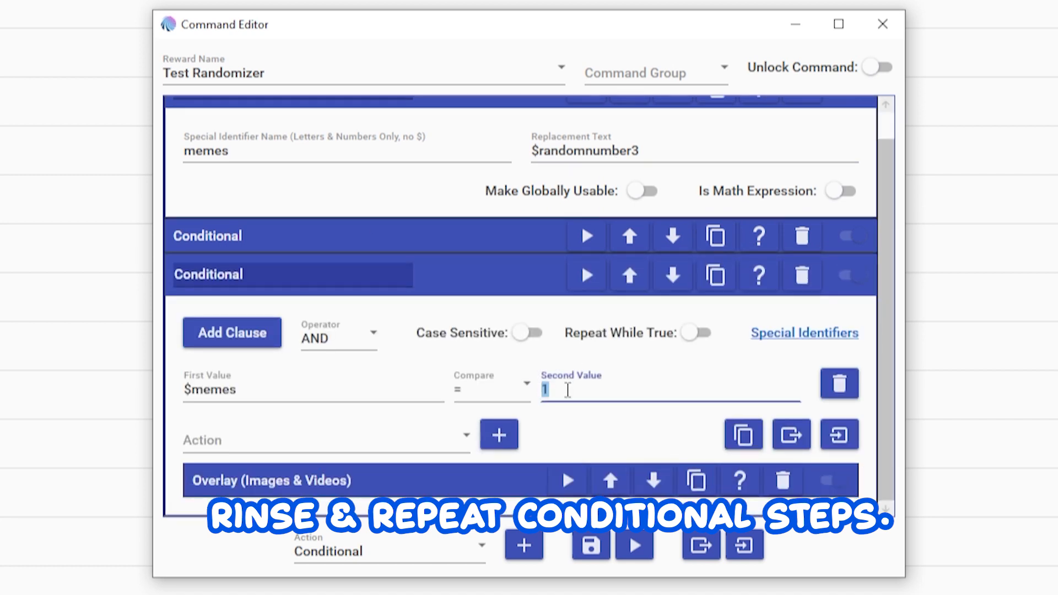
pyautogui.write('2')
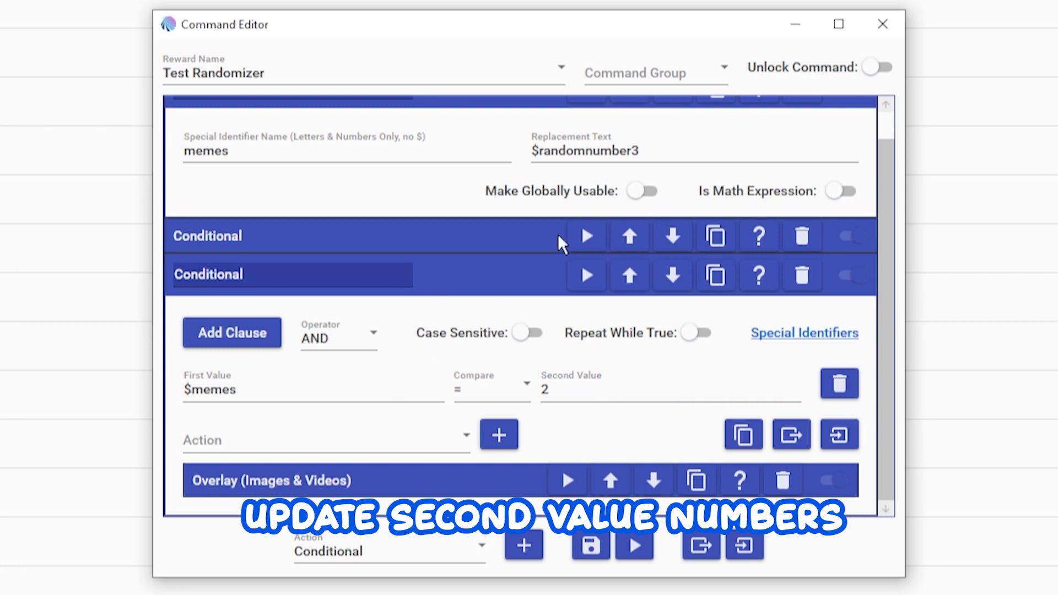
pyautogui.click(593, 358)
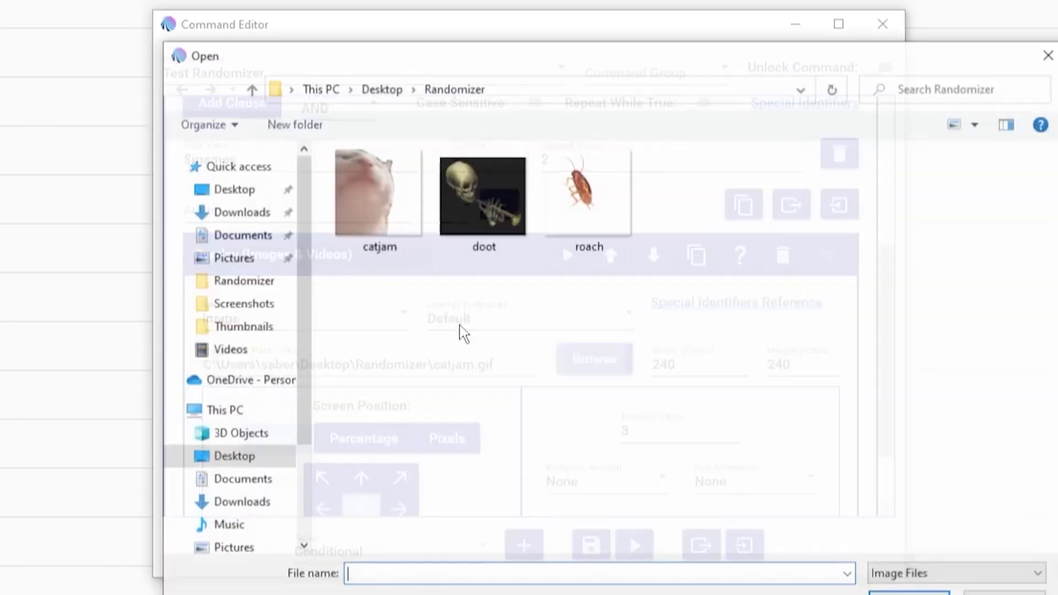
# Step: Pick a different GIF for the second conditional's overlay
pyautogui.doubleClick(482, 195)
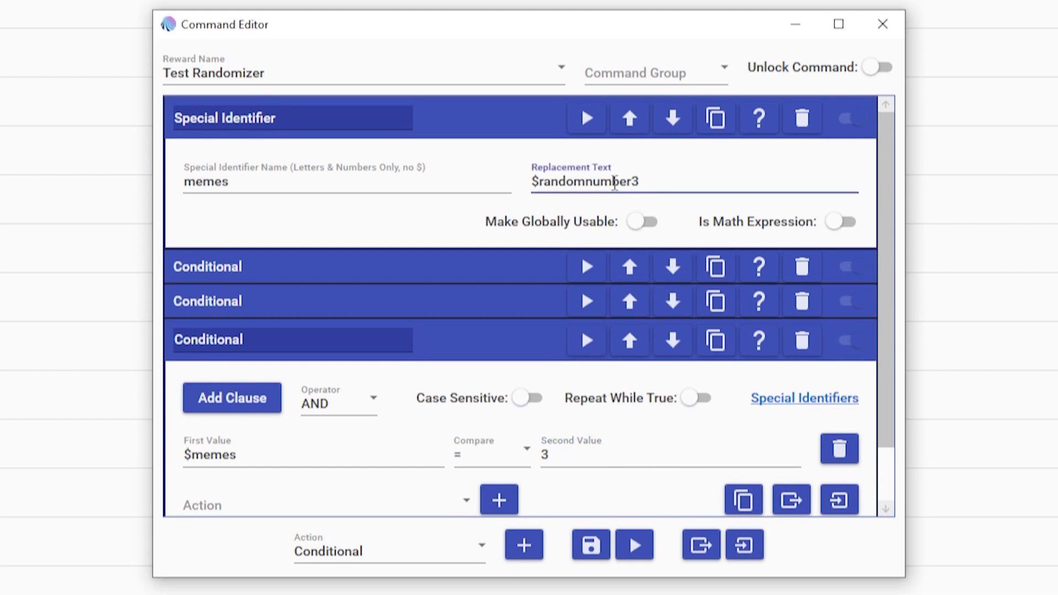
# Step: Collapse the third conditional checking $memes equals 3
pyautogui.scroll(-3)
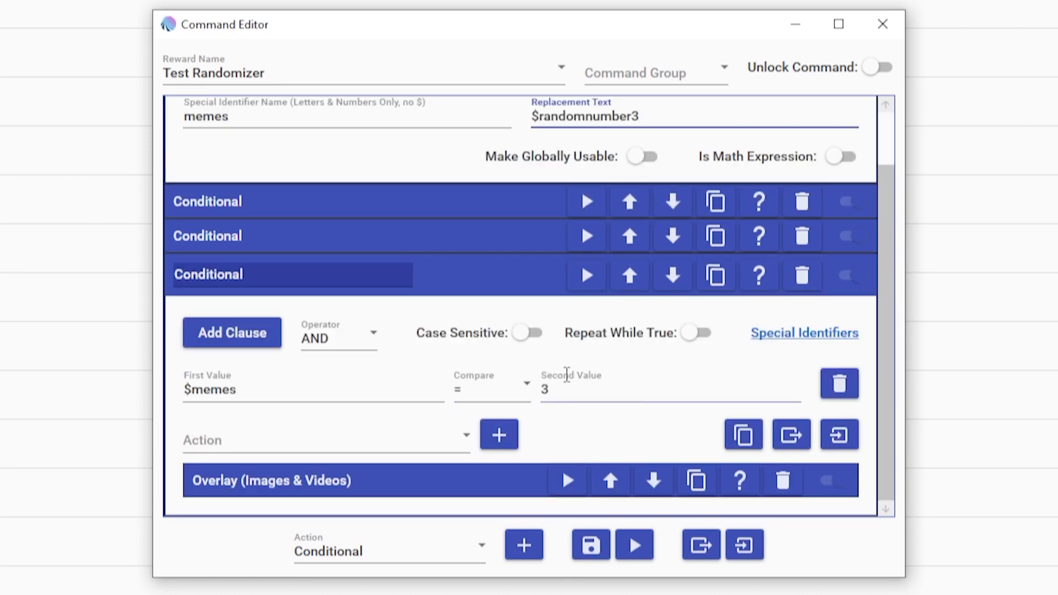
pyautogui.moveTo(405, 491)
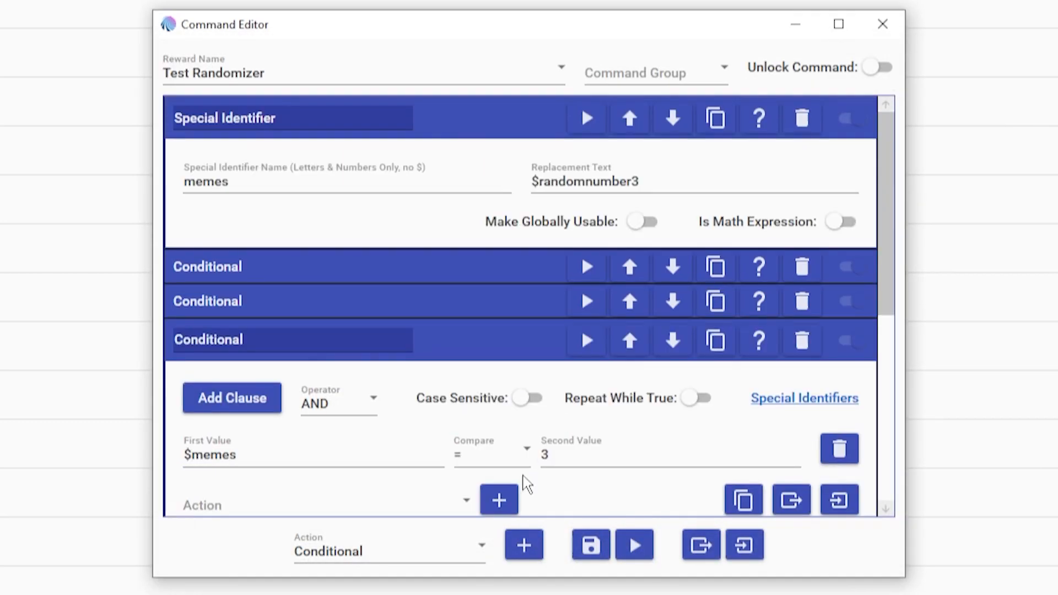
pyautogui.click(207, 339)
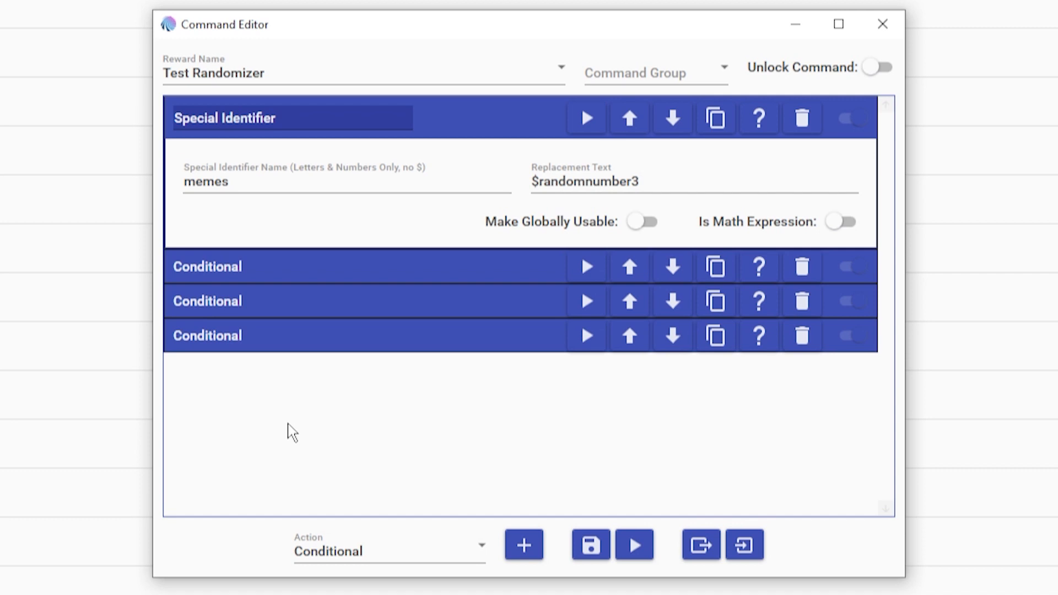
pyautogui.moveTo(758, 301)
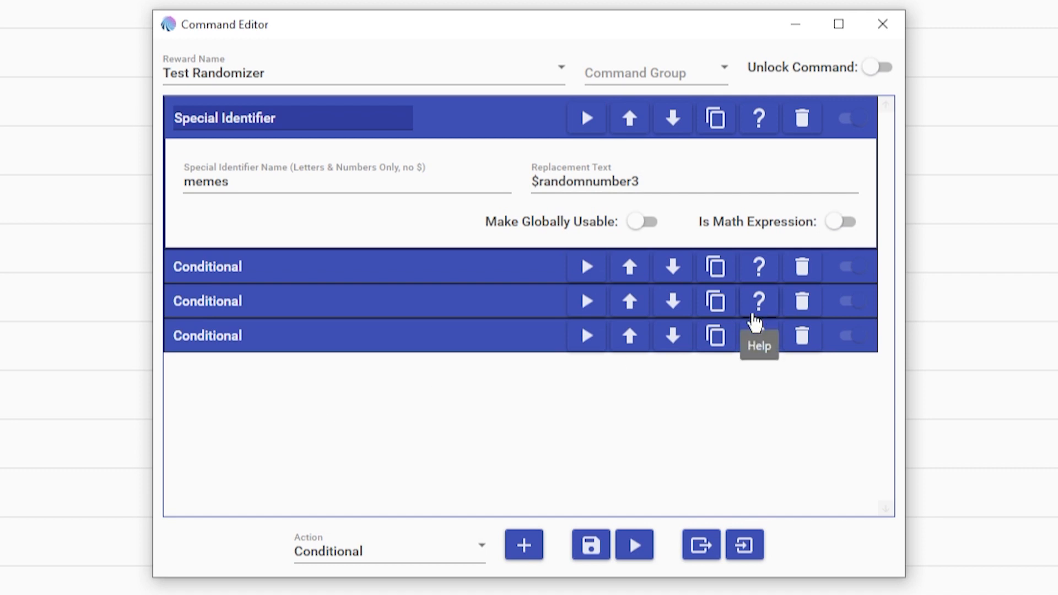
pyautogui.moveTo(450, 472)
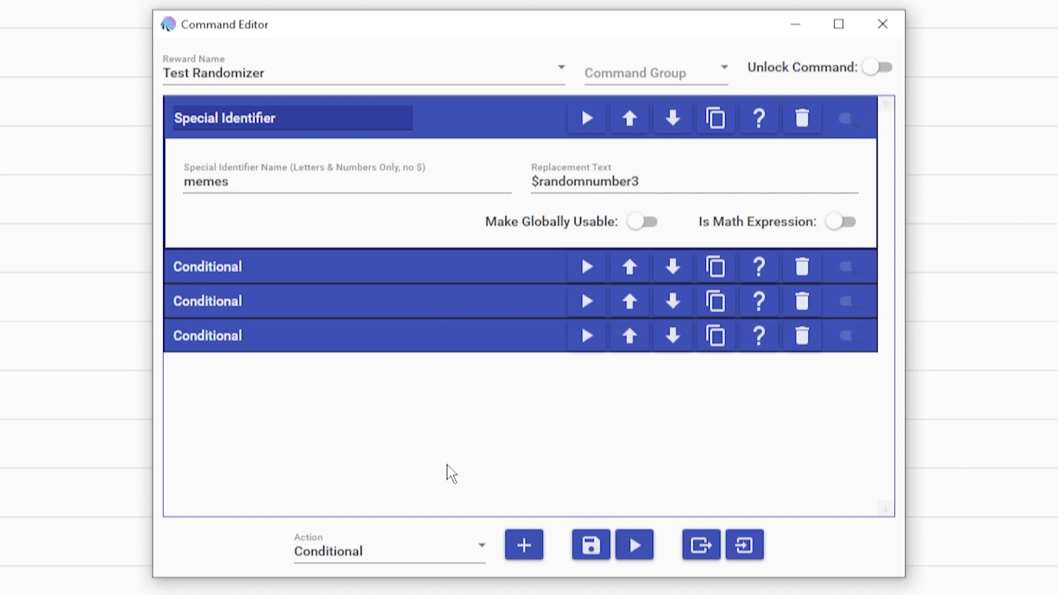